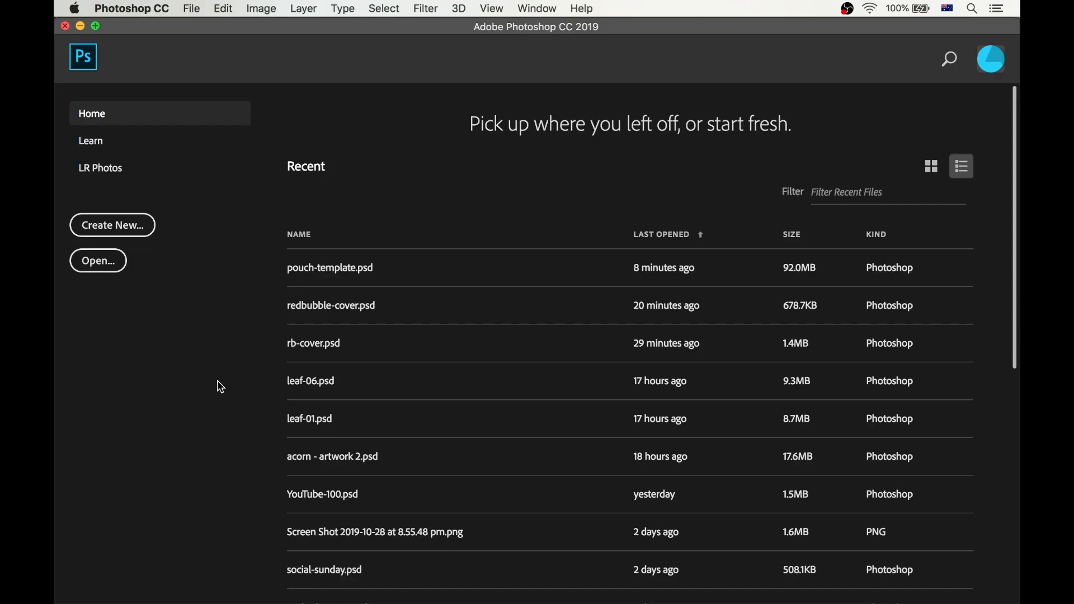
{"action": "mouse_move", "coordinate": [204, 151]}
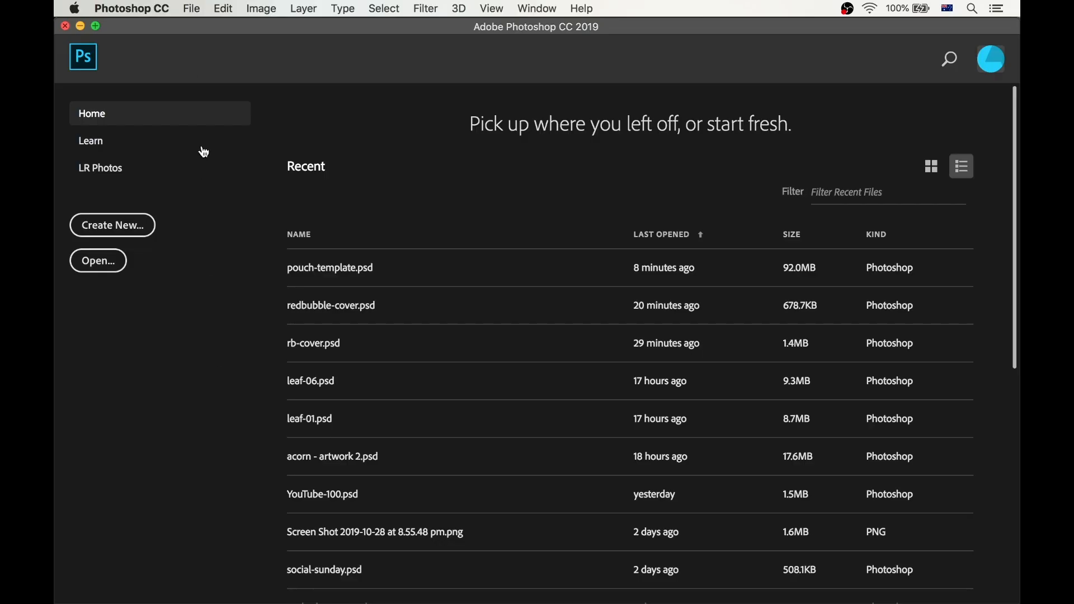
Step: Begin a new document from the Home screen, naming it acorn-pouch-template
{"action": "left_click", "coordinate": [112, 225]}
{"action": "type", "text": "a"}
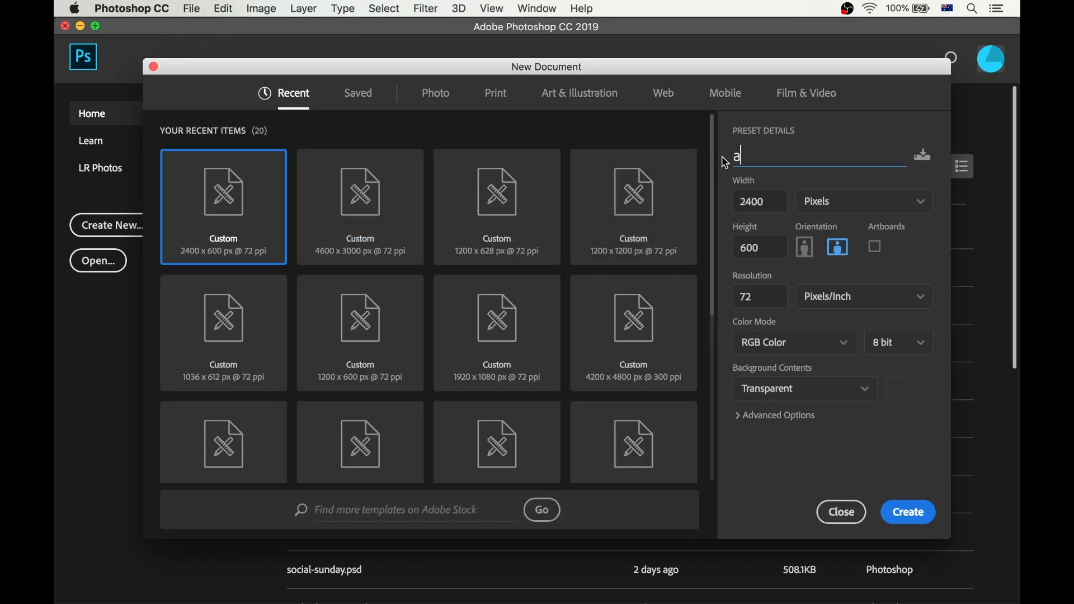
{"action": "type", "text": "corn-pouch-temp"}
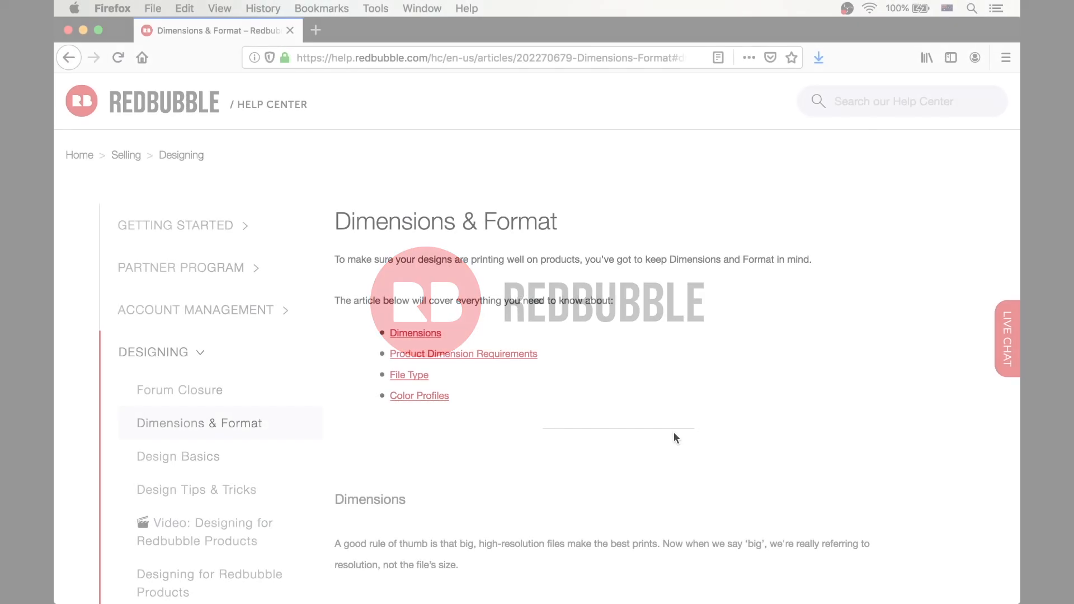
Step: Scroll the Redbubble help page down to the Zipper Pouches size of 4600x3000 pixels
{"action": "scroll", "scroll_direction": "down", "scroll_amount": 3}
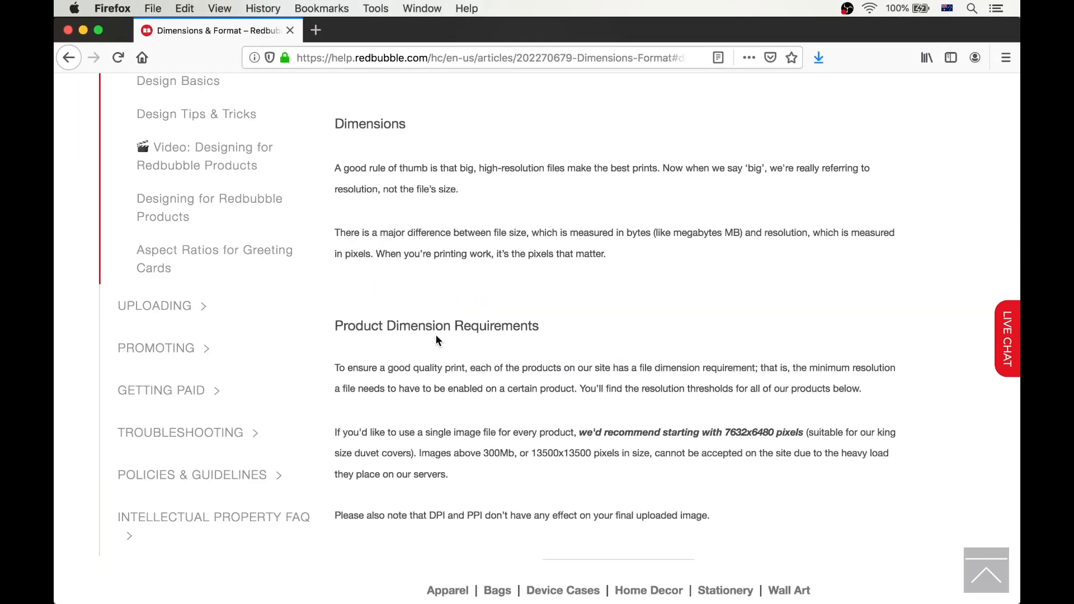
{"action": "scroll", "scroll_direction": "down", "scroll_amount": 3}
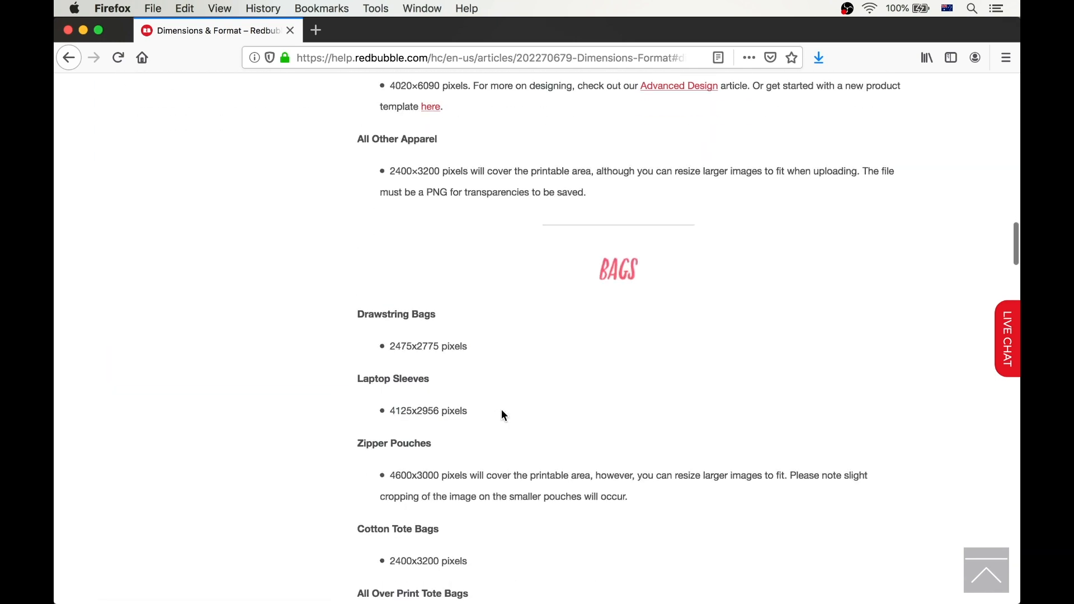
{"action": "scroll", "scroll_direction": "down", "scroll_amount": 3}
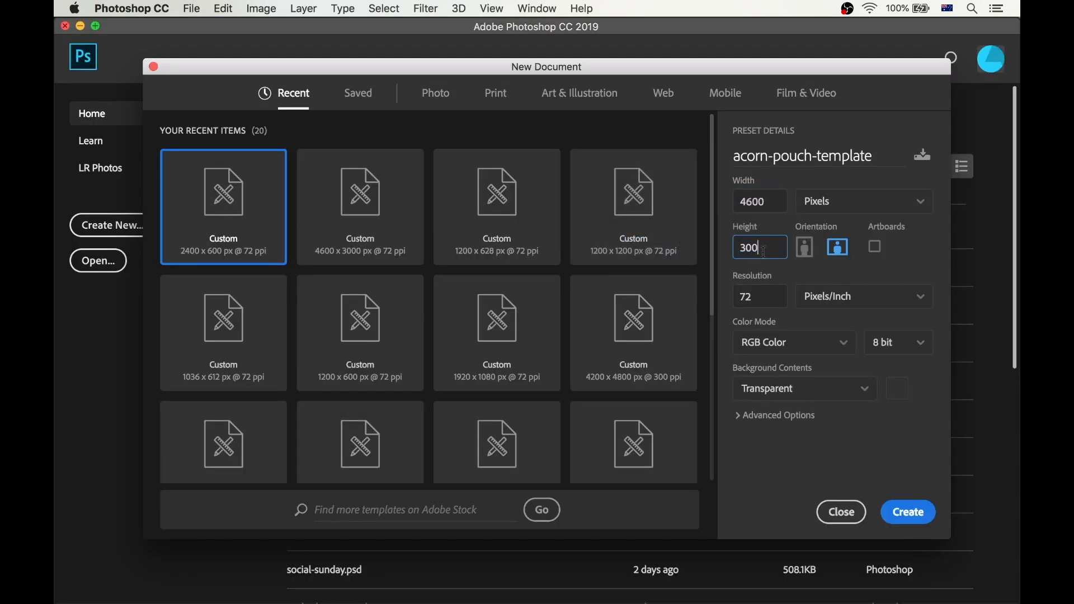
Step: Create the 4600×3000 canvas with crossing centre guides, a white bg layer, and an empty layer
{"action": "left_click", "coordinate": [839, 512]}
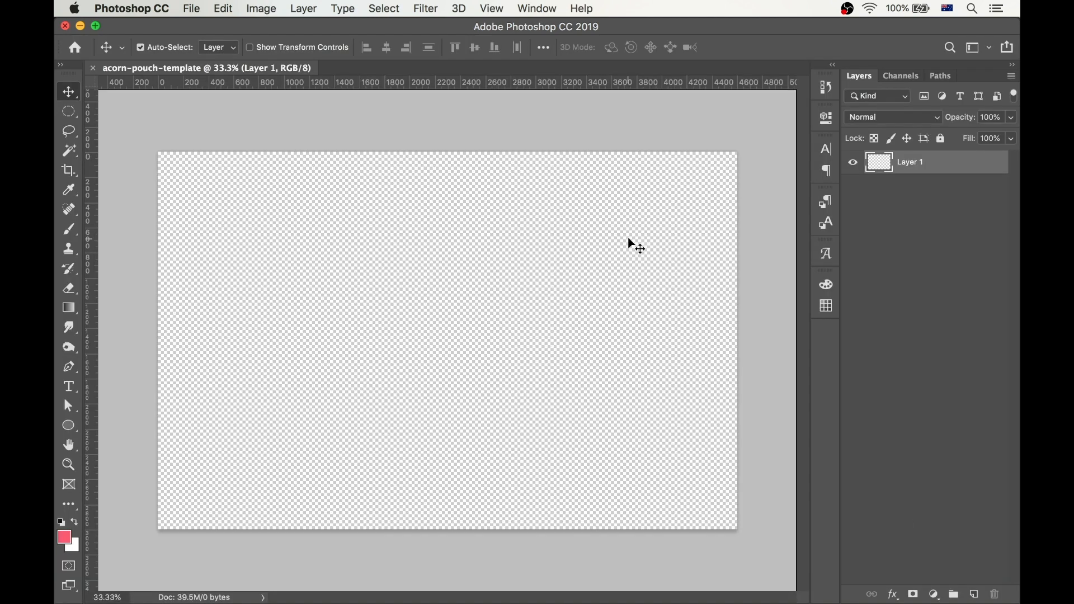
{"action": "left_click_drag", "start_coordinate": [500, 82], "coordinate": [500, 293]}
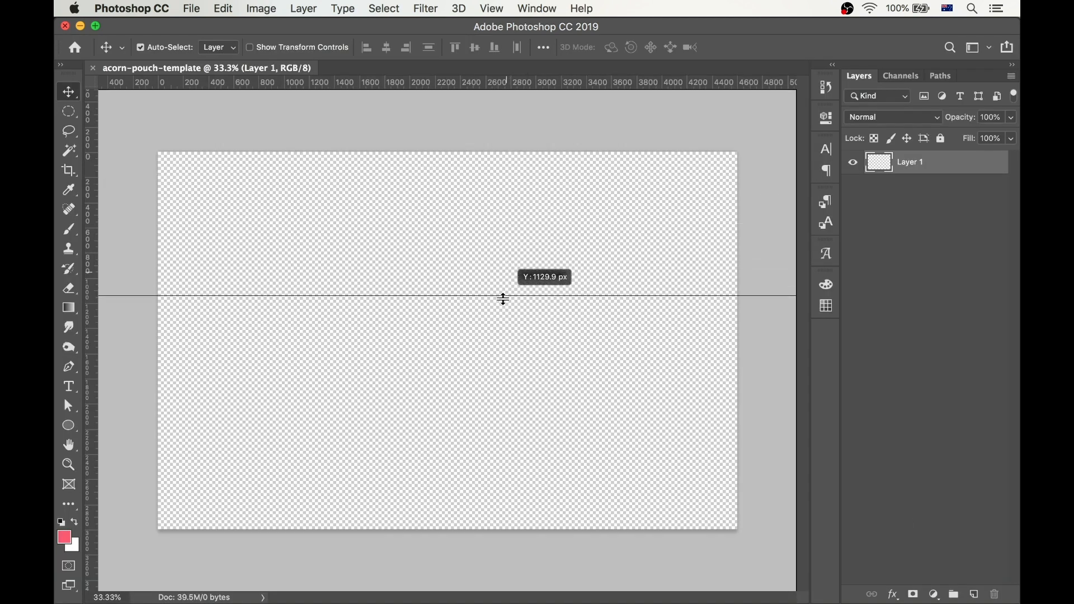
{"action": "left_click_drag", "start_coordinate": [503, 295], "coordinate": [502, 341]}
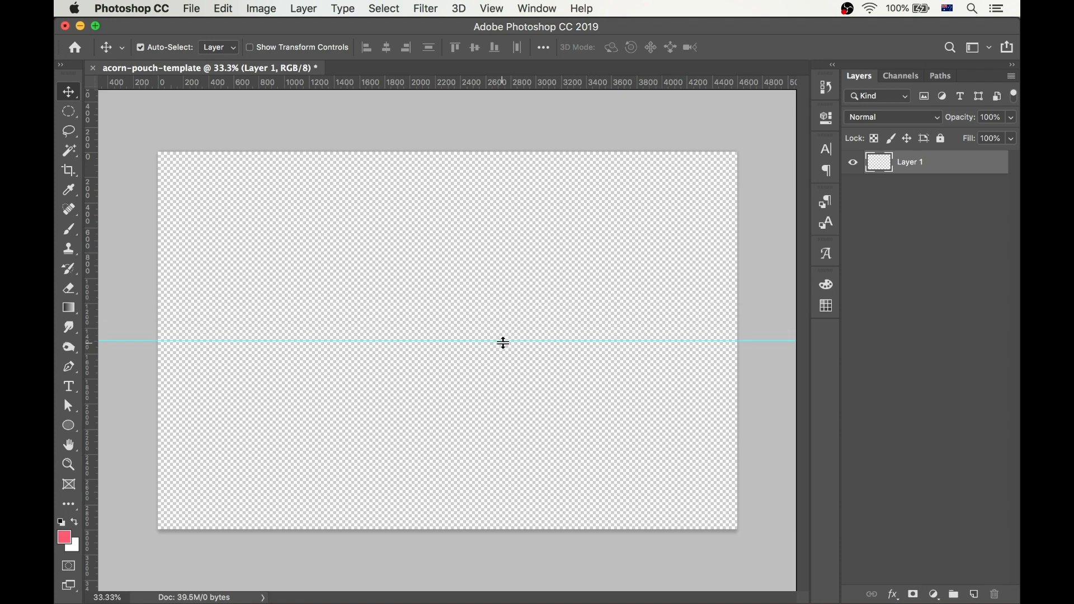
{"action": "left_click_drag", "start_coordinate": [504, 342], "coordinate": [383, 274]}
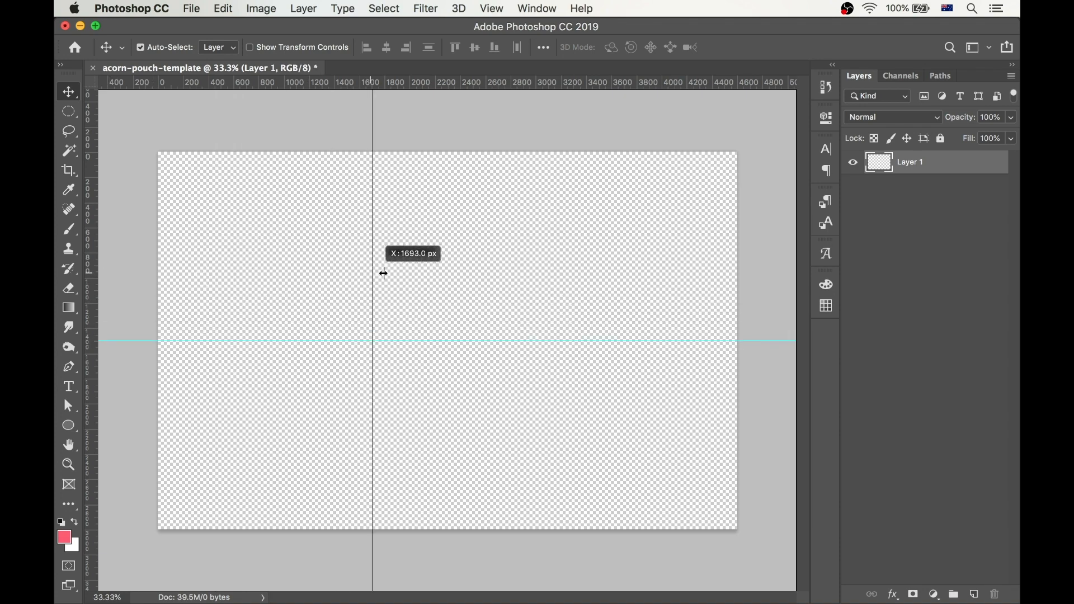
{"action": "left_click_drag", "start_coordinate": [373, 274], "coordinate": [448, 269]}
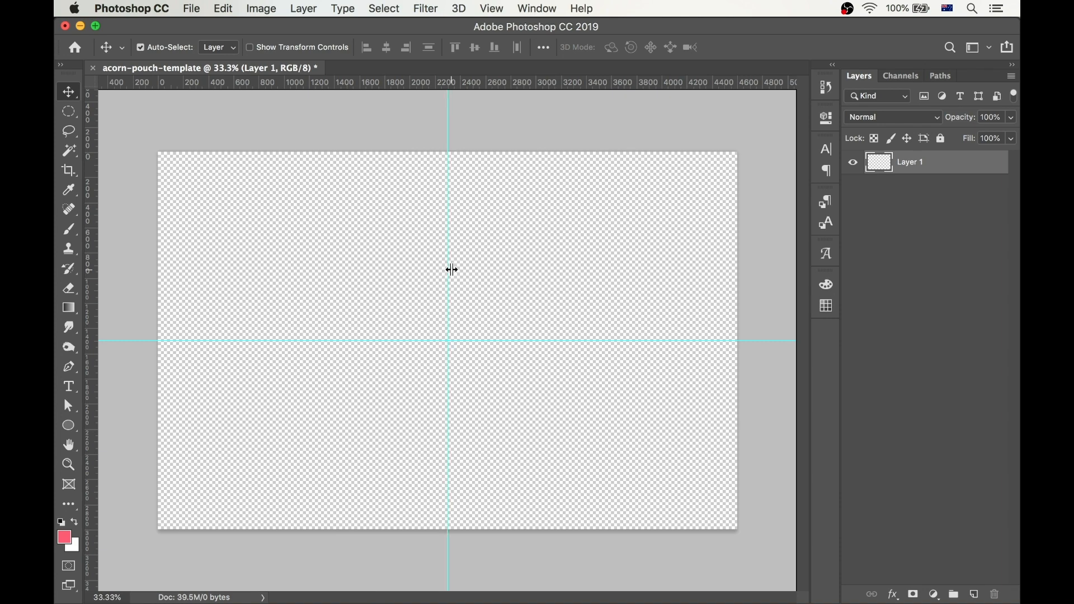
{"action": "left_click", "coordinate": [974, 594]}
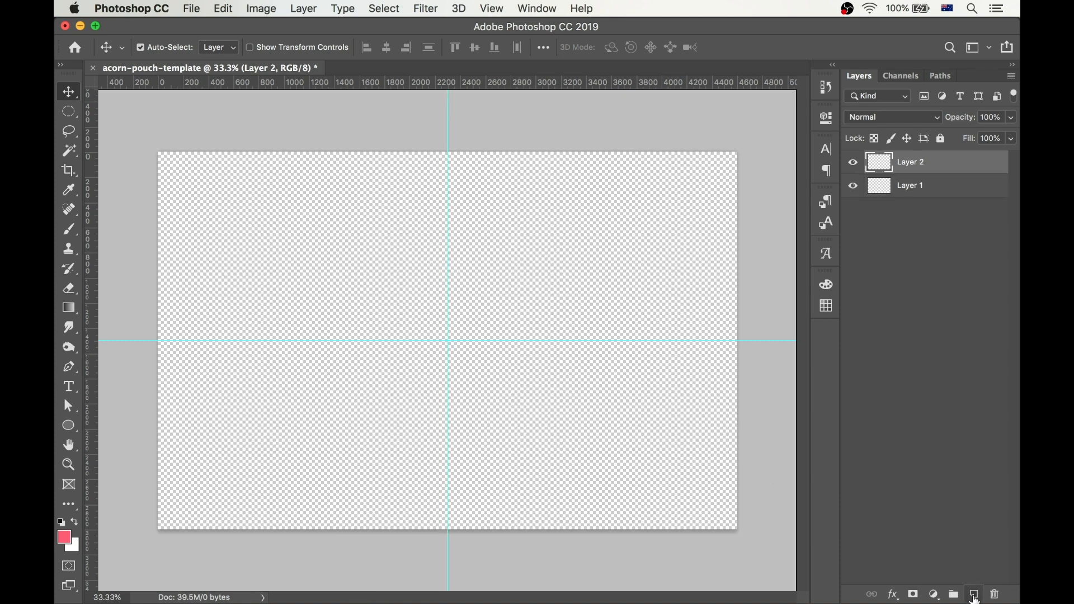
{"action": "left_click", "coordinate": [909, 185]}
{"action": "type", "text": "bg"}
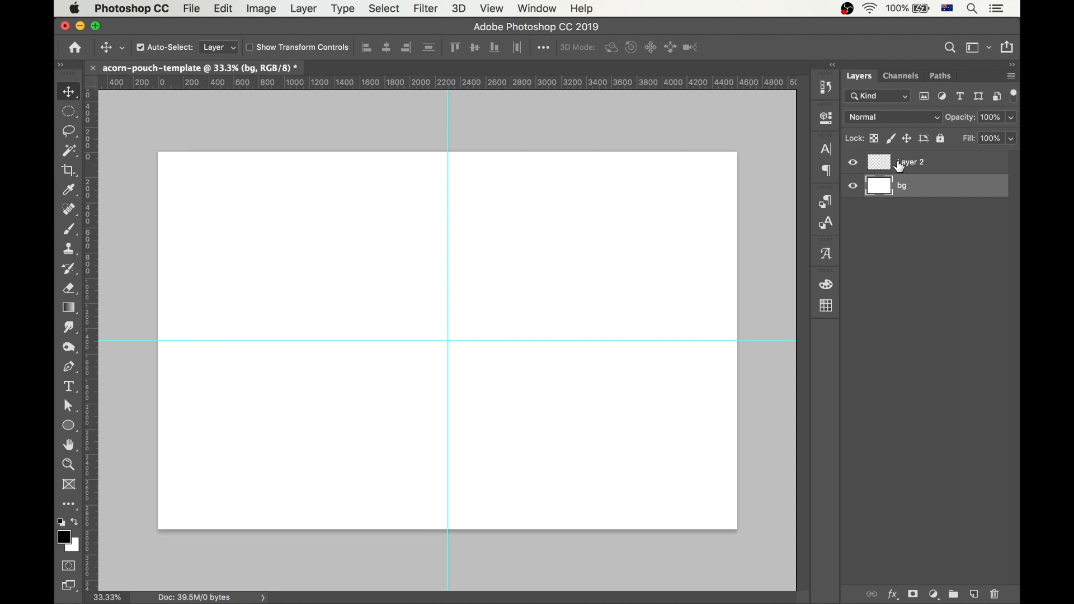
Step: Place acorn-artwork.psd, enlarge it around the canvas centre, and start placing linked leaf files
{"action": "left_click", "coordinate": [190, 9]}
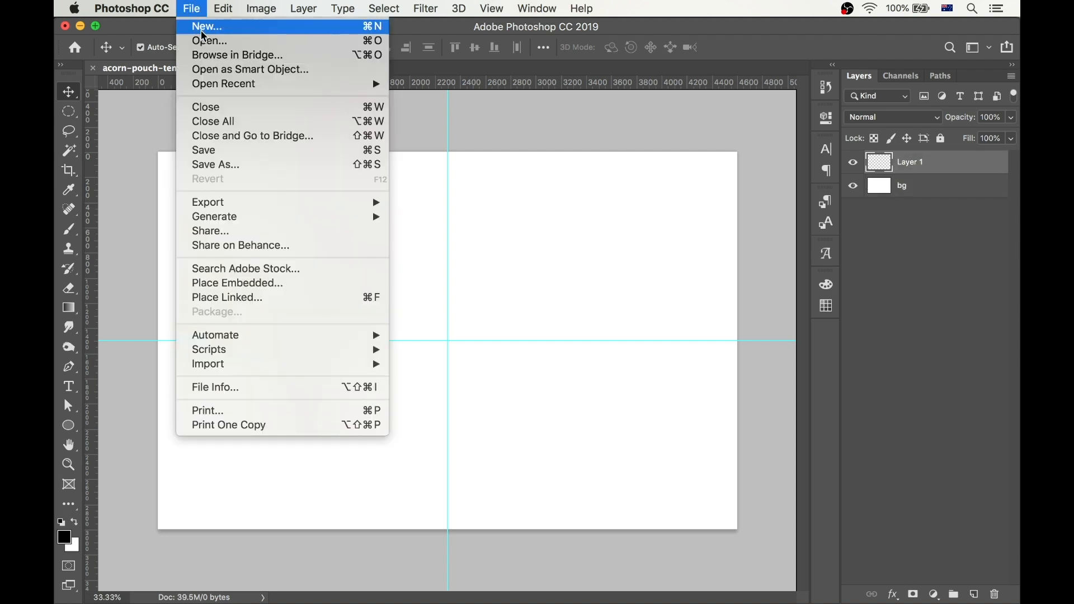
{"action": "left_click", "coordinate": [227, 297]}
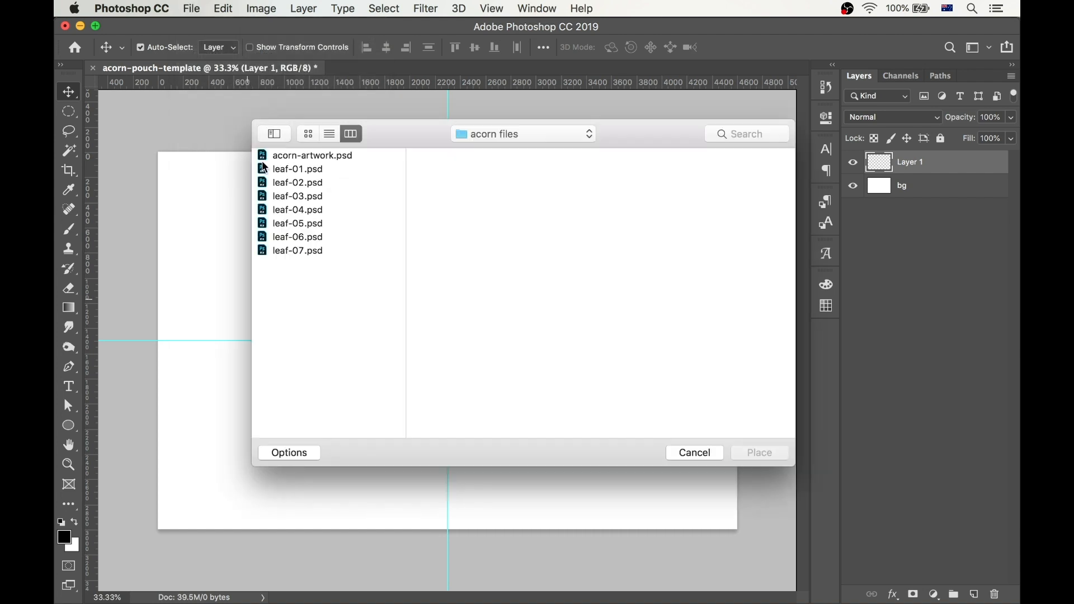
{"action": "left_click", "coordinate": [312, 155]}
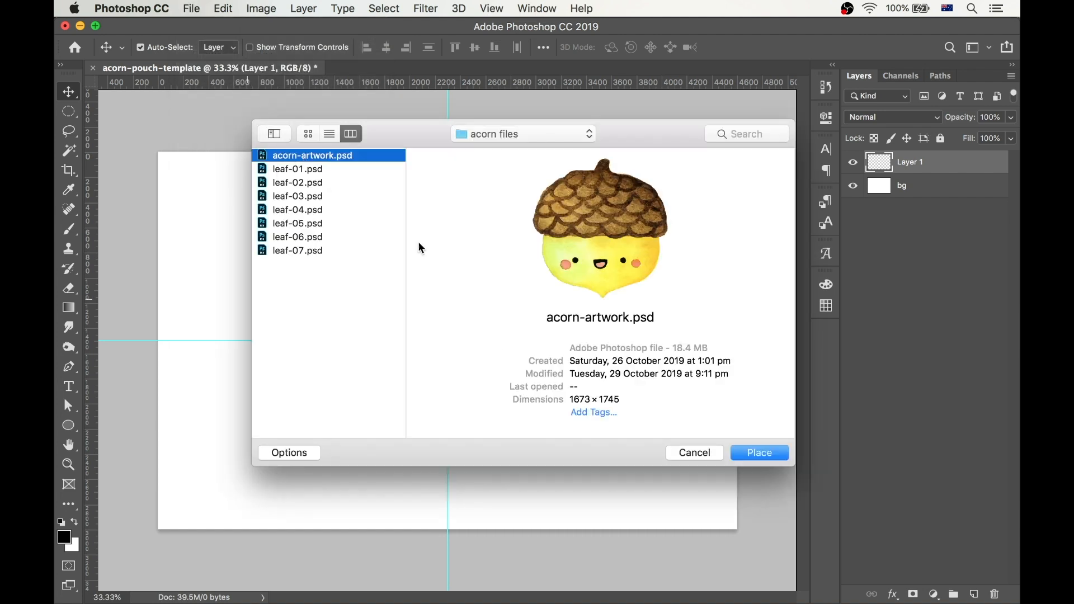
{"action": "left_click", "coordinate": [759, 452]}
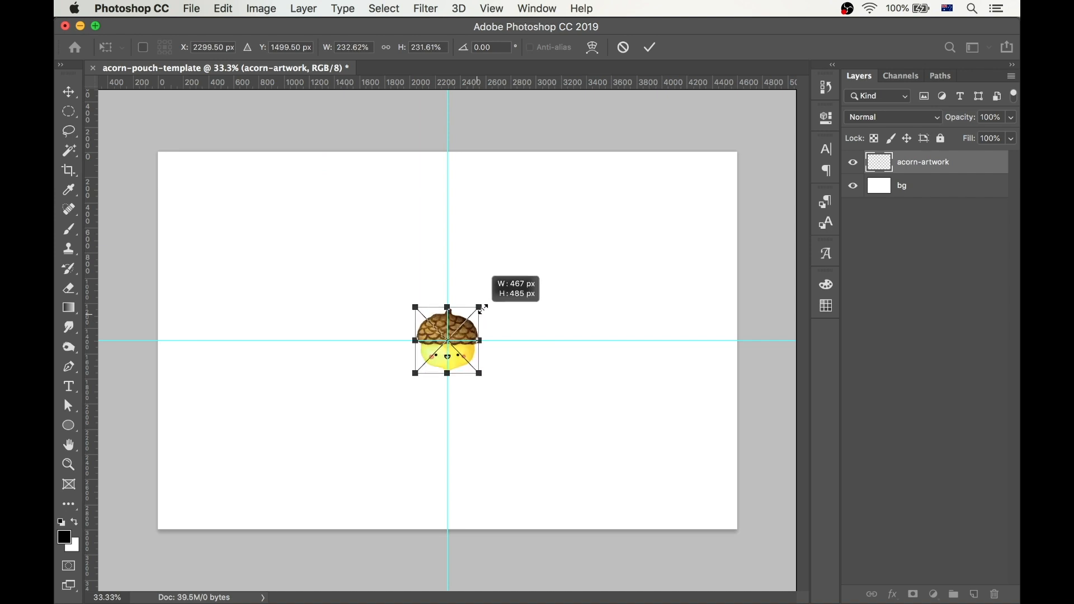
{"action": "left_click_drag", "start_coordinate": [481, 307], "coordinate": [521, 263]}
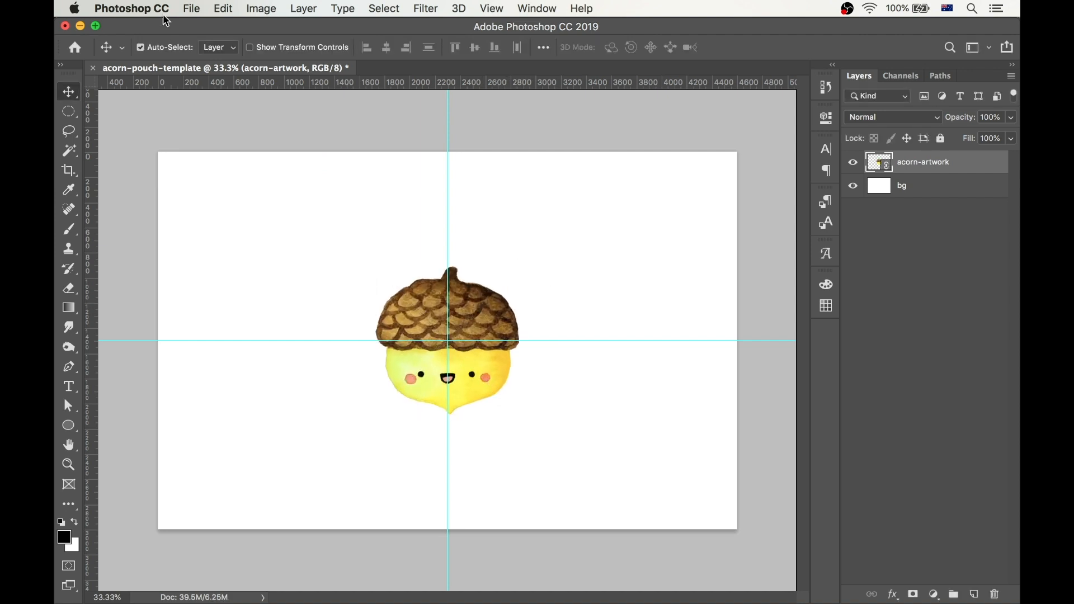
{"action": "left_click", "coordinate": [192, 8]}
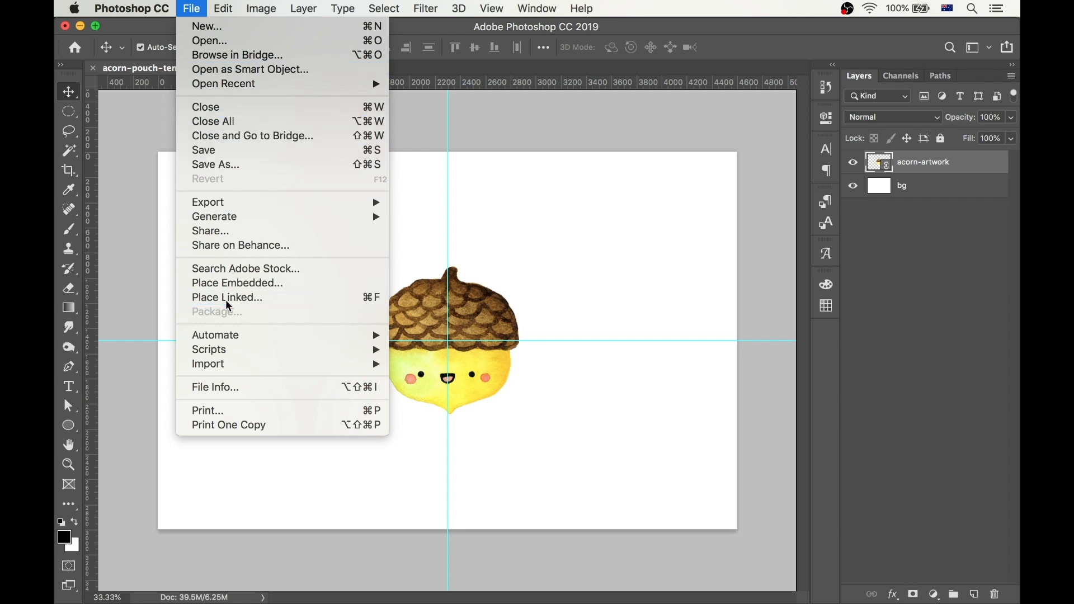
{"action": "left_click", "coordinate": [237, 283]}
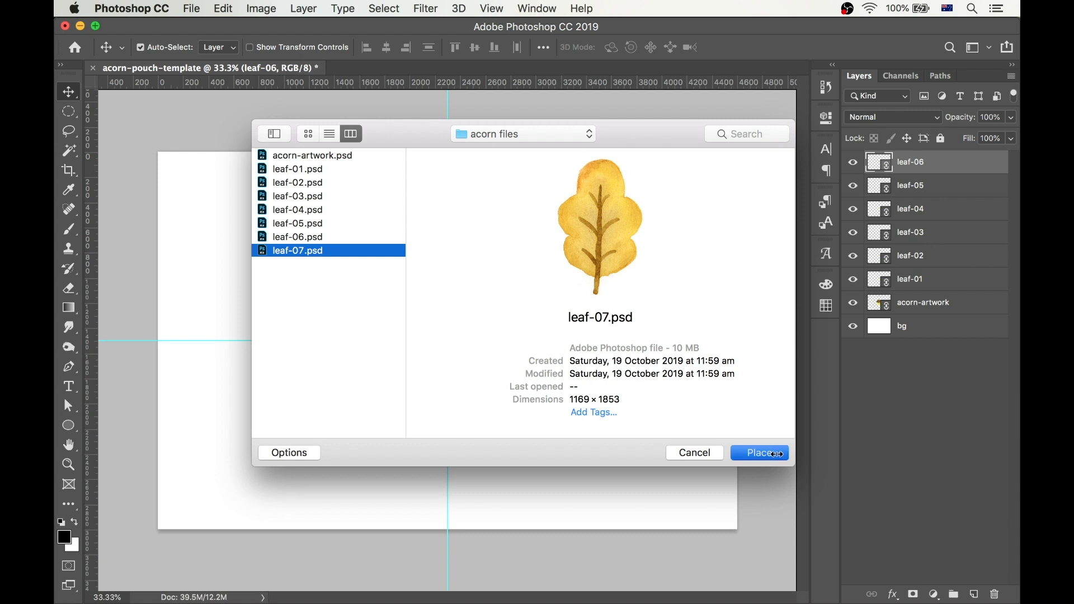
Step: Place leaf-07, enlarge the grouped leaves to about 338%, and rotate leaves around the acorn
{"action": "left_click", "coordinate": [759, 452]}
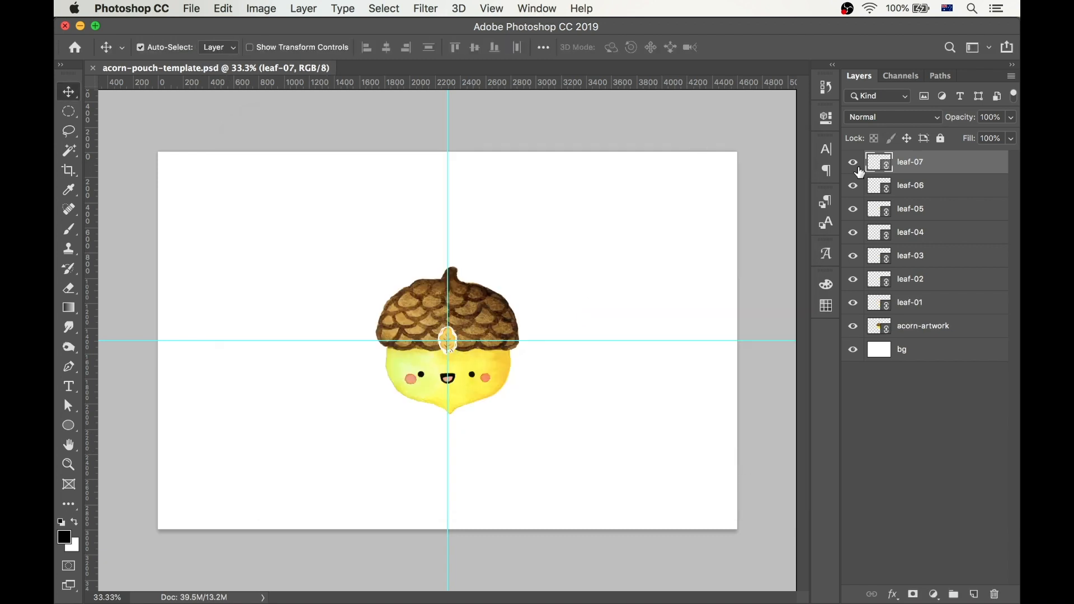
{"action": "left_click", "coordinate": [910, 302]}
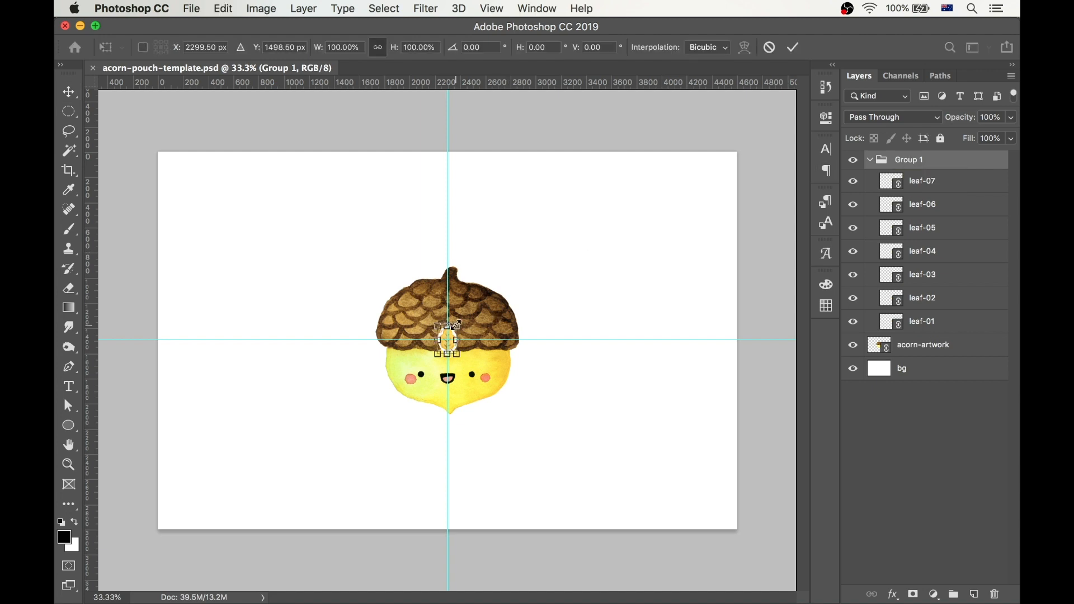
{"action": "left_click_drag", "start_coordinate": [452, 323], "coordinate": [478, 299]}
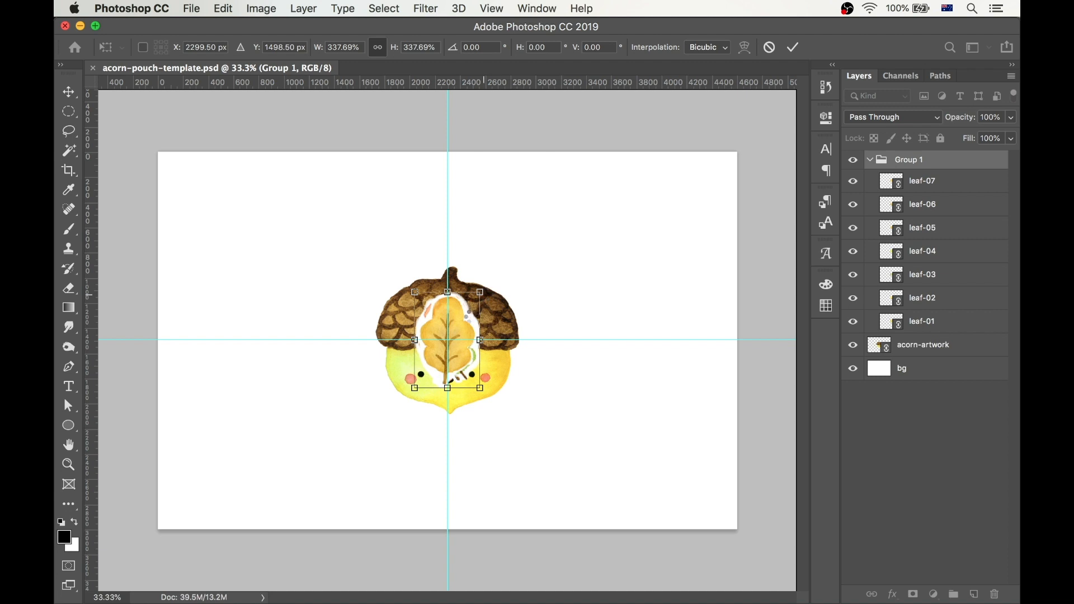
{"action": "key", "text": "cmd+t"}
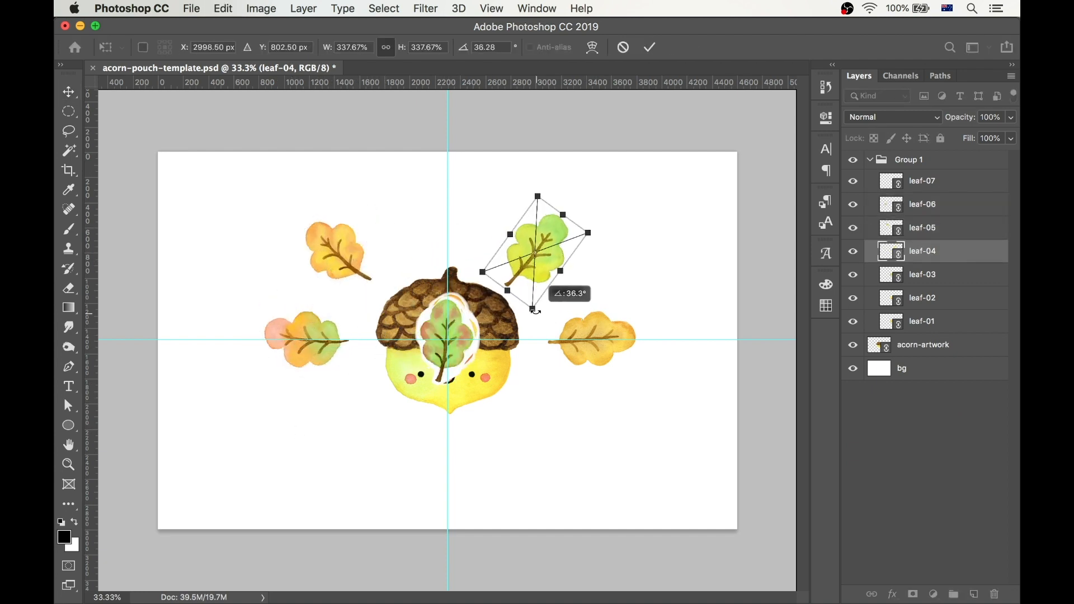
{"action": "right_click", "coordinate": [551, 421]}
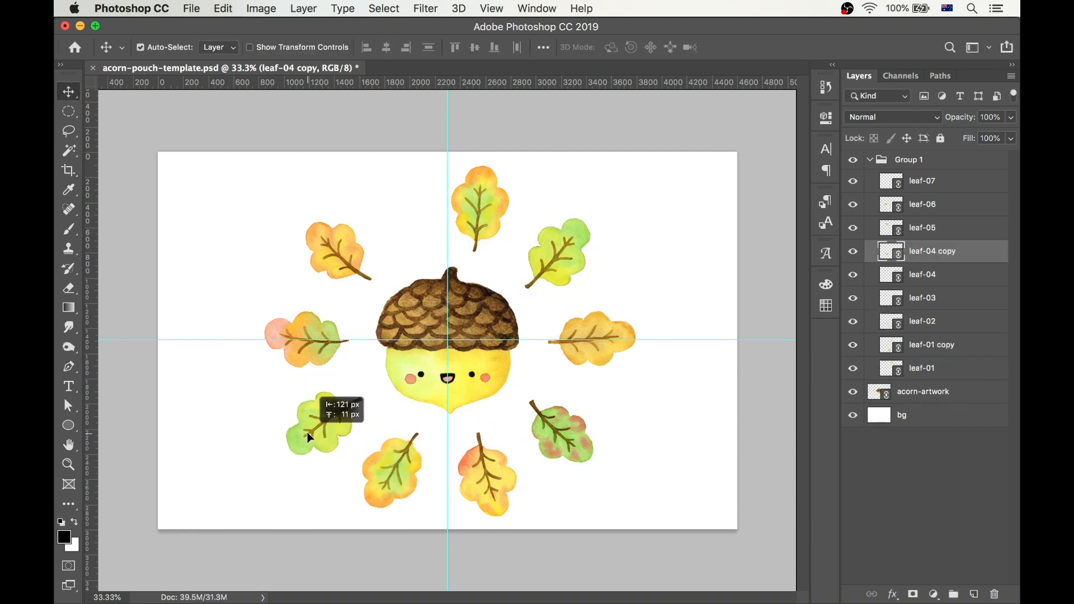
{"action": "left_click", "coordinate": [921, 368]}
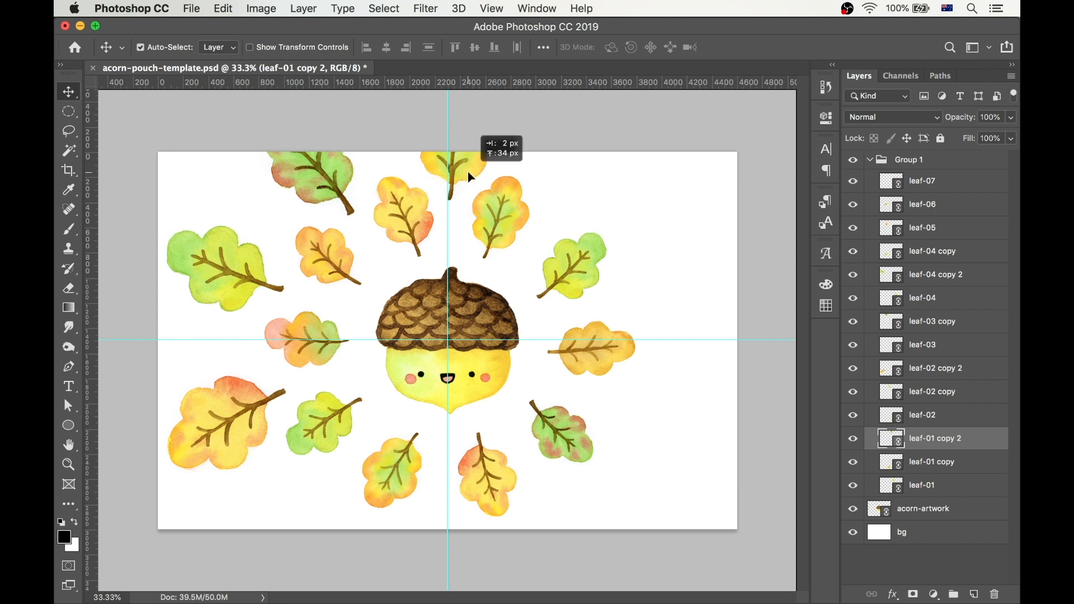
Step: Flip the lower-left leaf copy horizontally through the Free Transform menu
{"action": "right_click", "coordinate": [277, 445]}
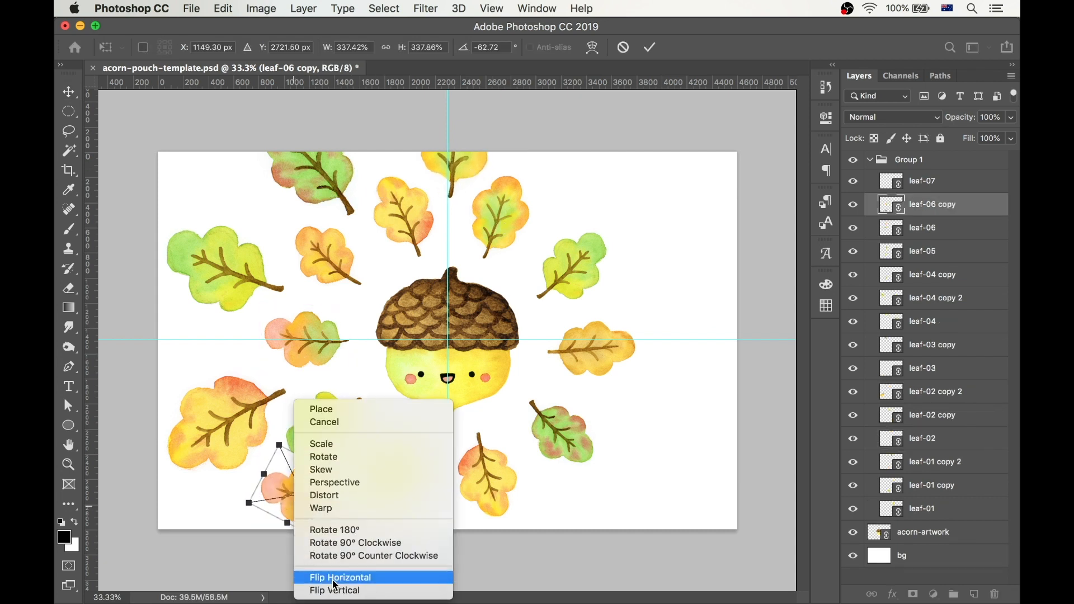
{"action": "left_click", "coordinate": [340, 576]}
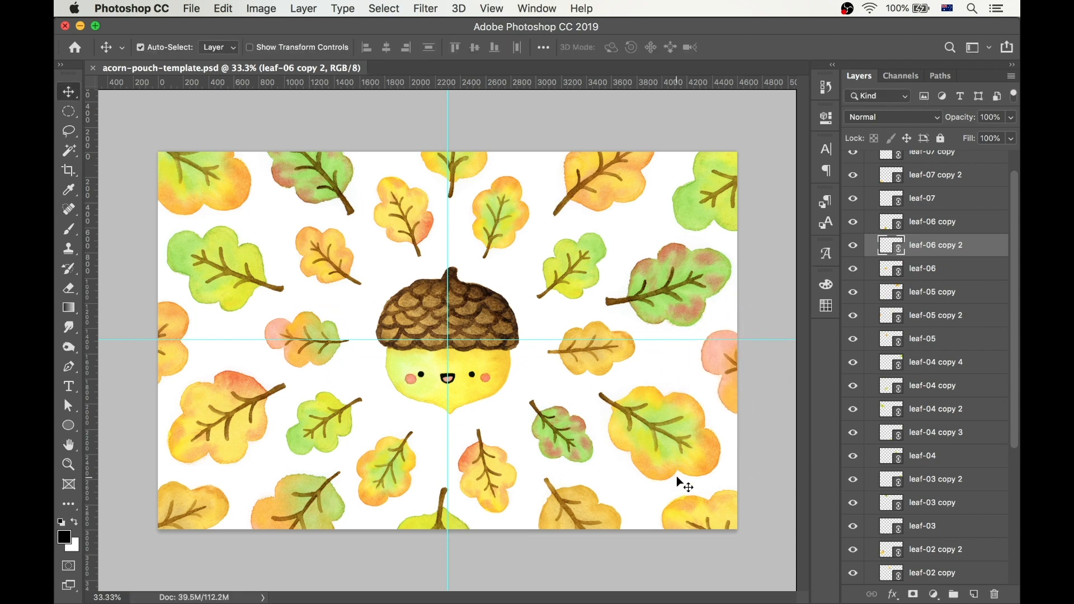
Step: Draw a circle enclosing the acorn, set its opacity to 25%, and lock that layer
{"action": "key", "text": "cmd+g"}
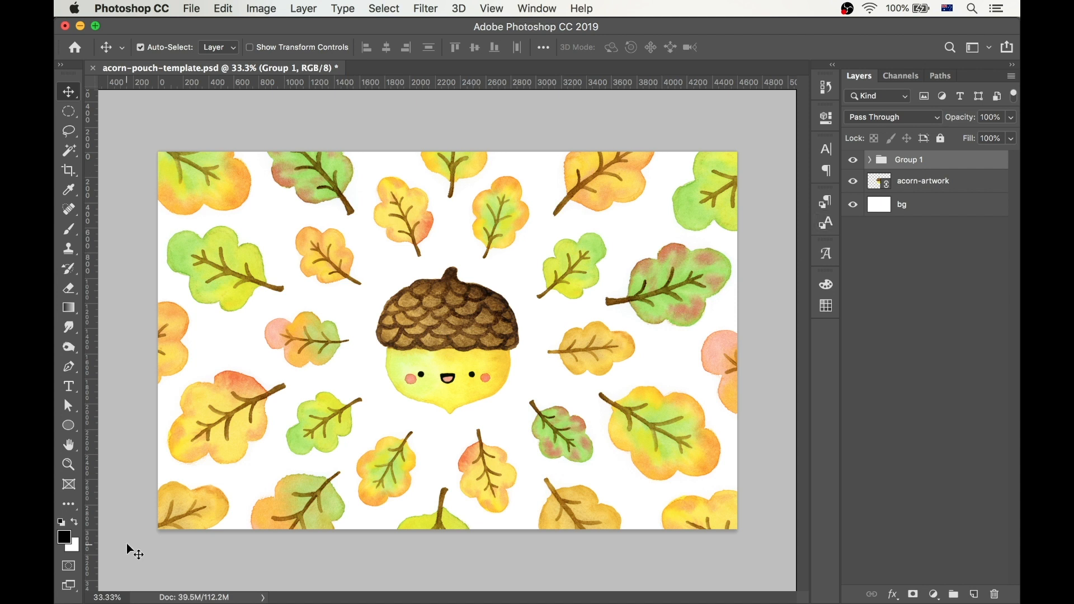
{"action": "left_click_drag", "start_coordinate": [357, 294], "coordinate": [473, 401]}
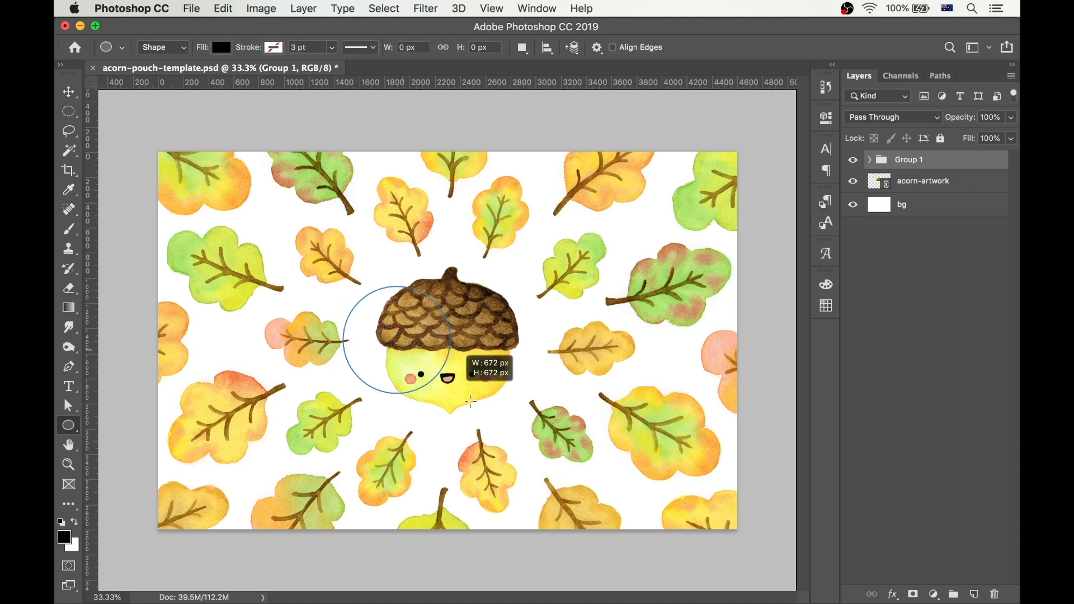
{"action": "left_click_drag", "start_coordinate": [469, 401], "coordinate": [589, 439]}
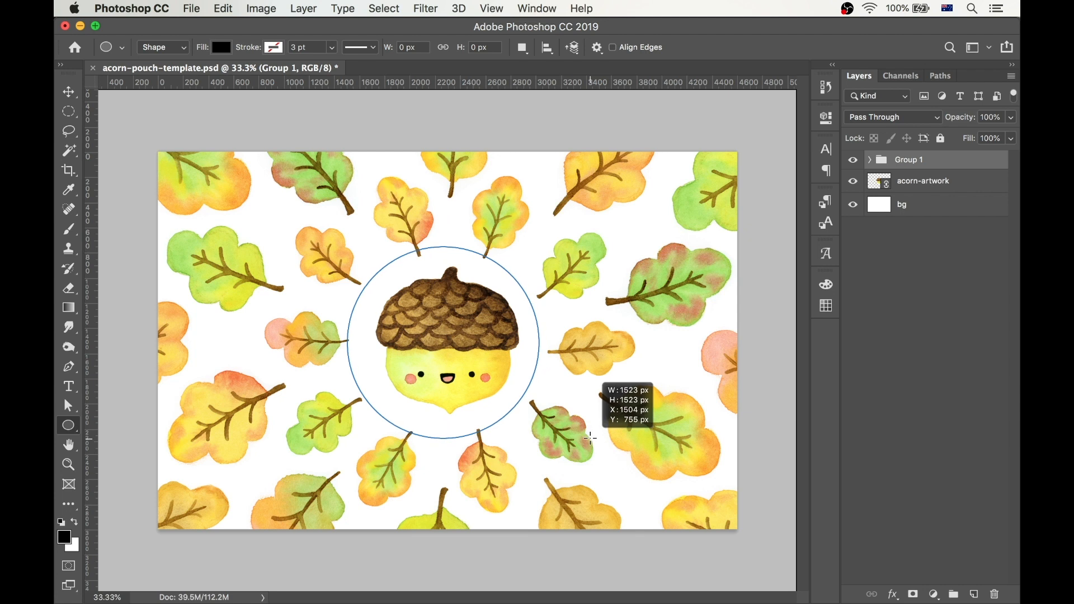
{"action": "left_click_drag", "start_coordinate": [592, 439], "coordinate": [599, 444]}
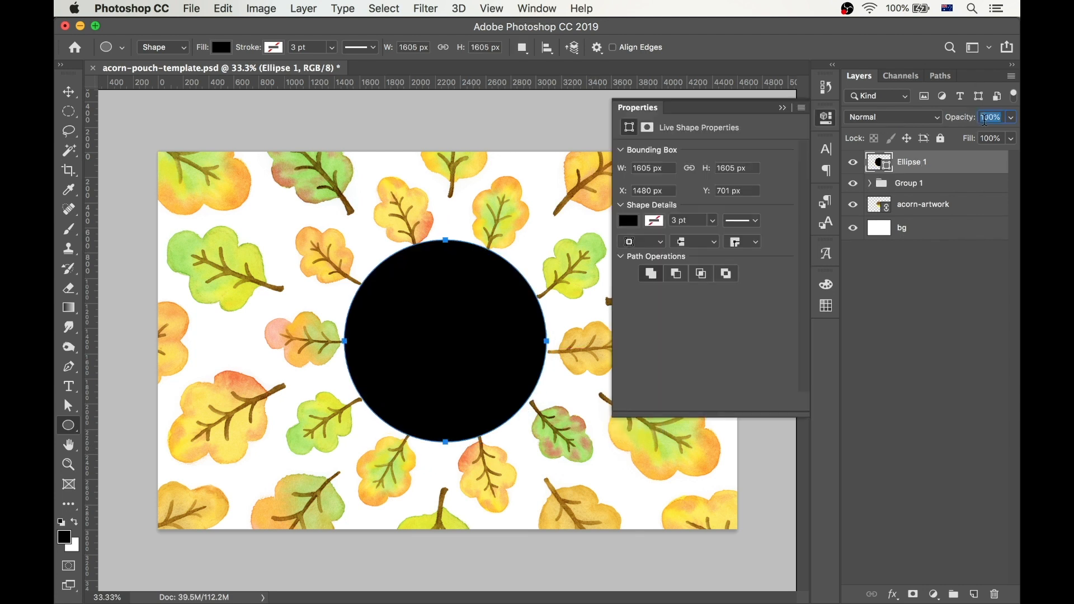
{"action": "type", "text": "25%"}
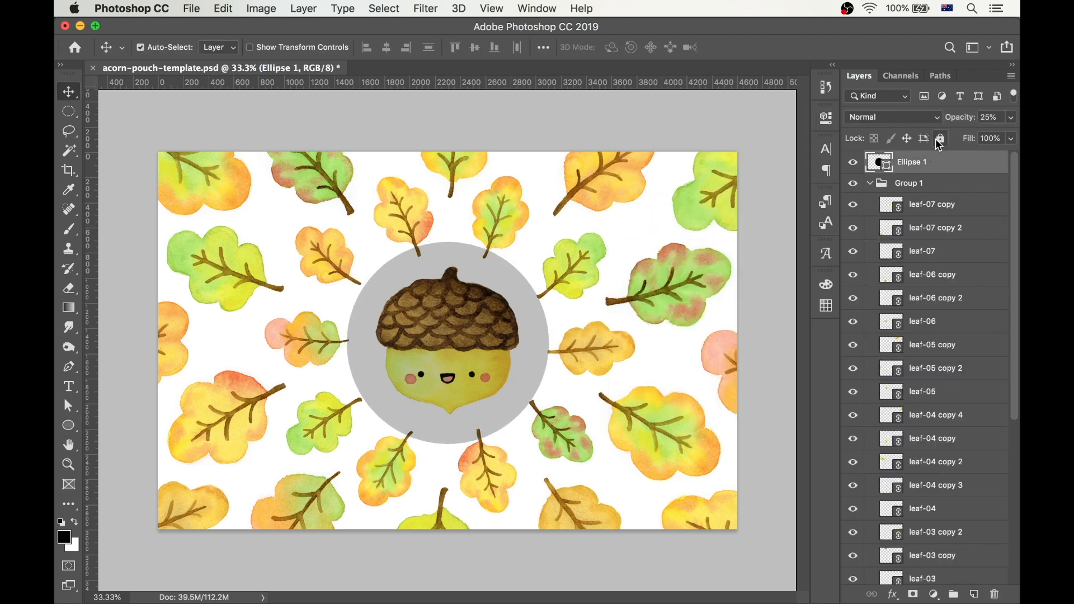
{"action": "left_click", "coordinate": [922, 391]}
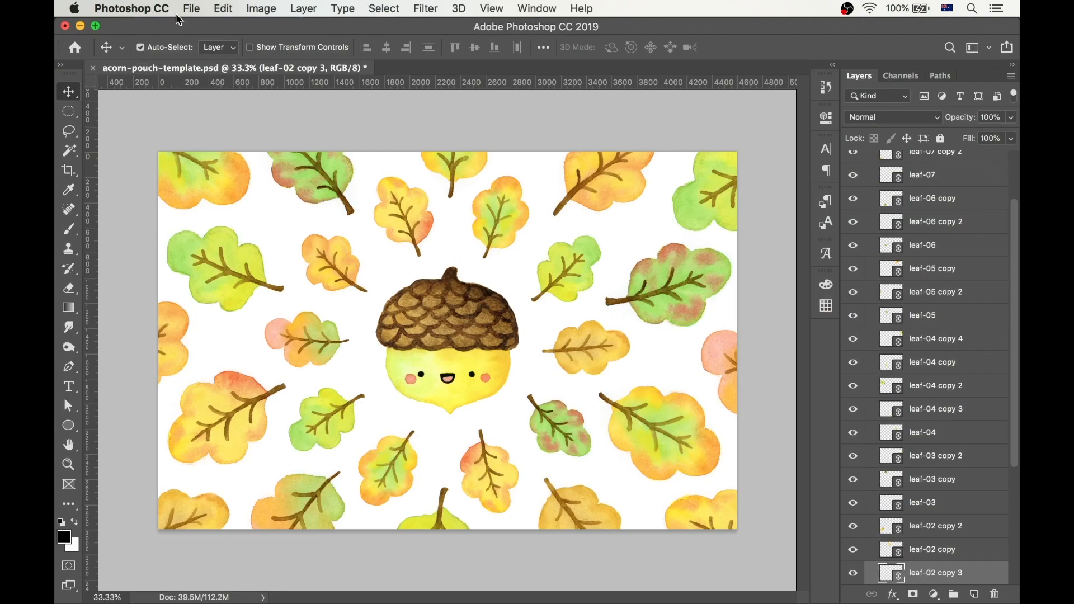
Step: Set up Save for Web as PNG-24 at 4600×3000 and continue to saving
{"action": "left_click", "coordinate": [191, 8]}
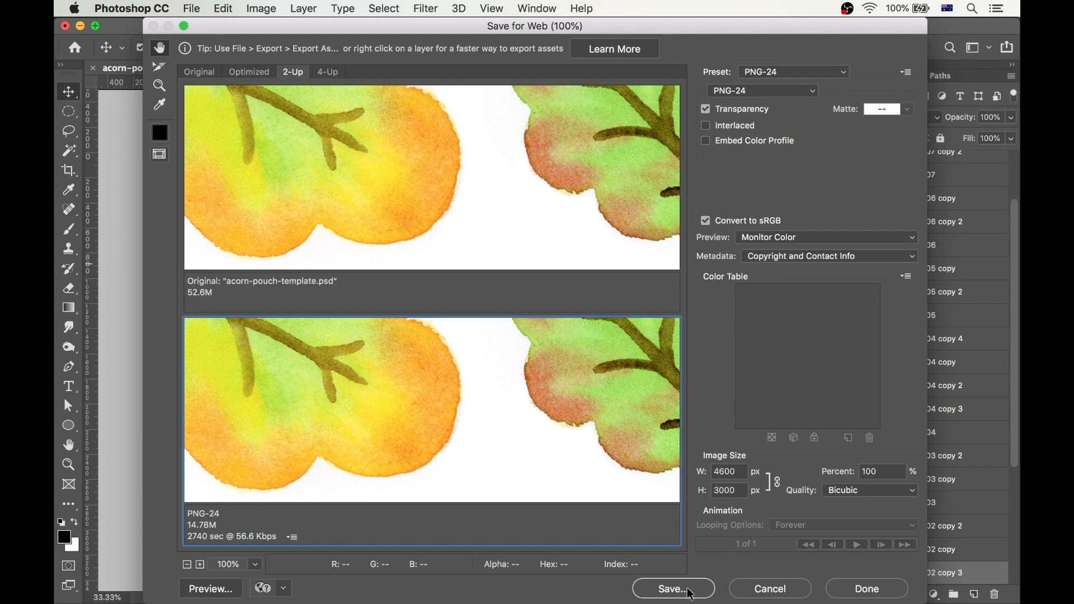
{"action": "left_click", "coordinate": [671, 588]}
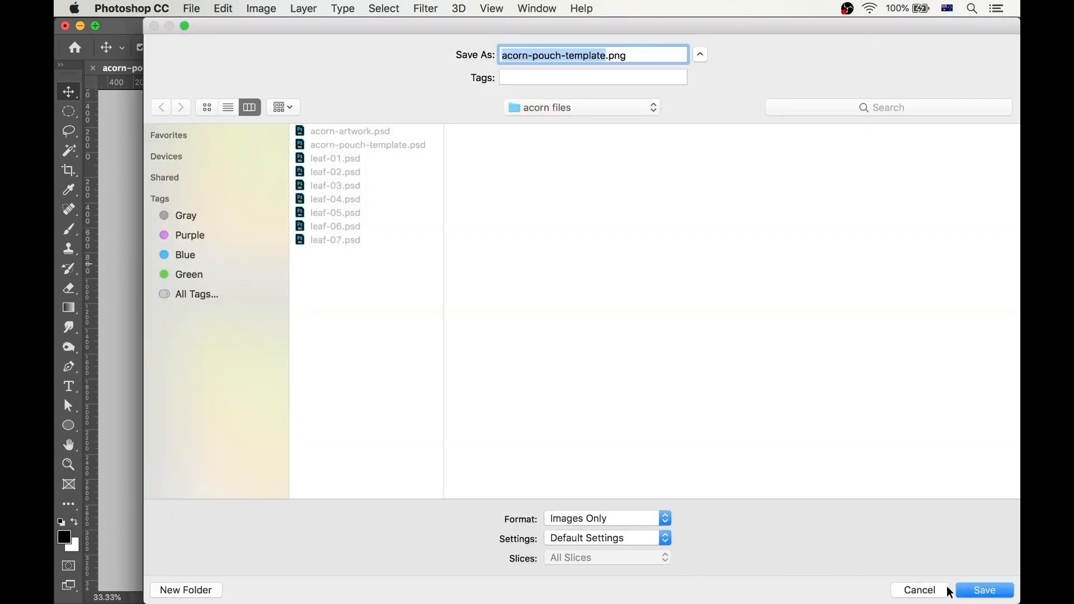